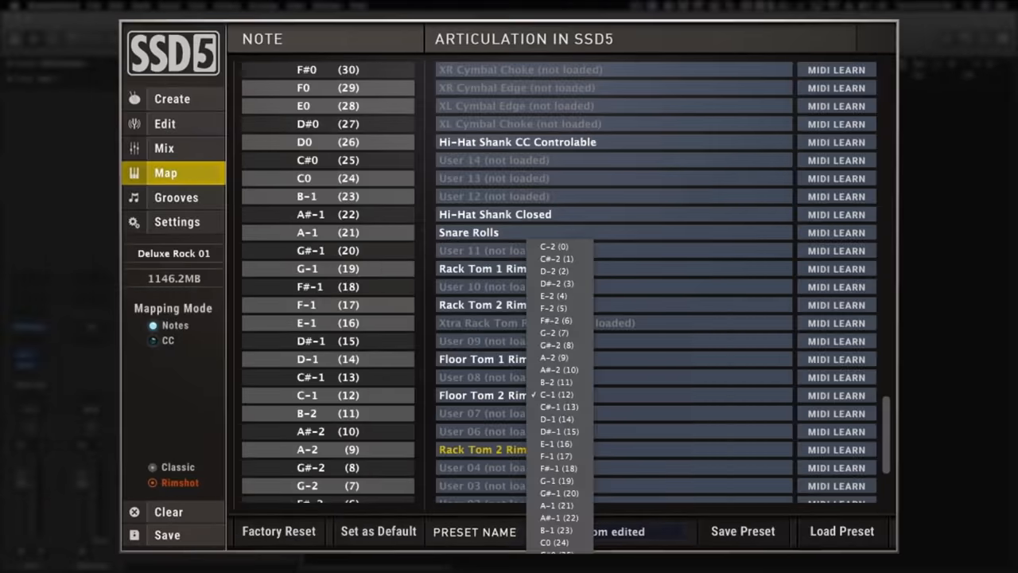
Browse Grooves and Create, then show the Kick Pearl 22 WRH settings and the sampler Settings page.
{"action": "left_click", "coordinate": [175, 197]}
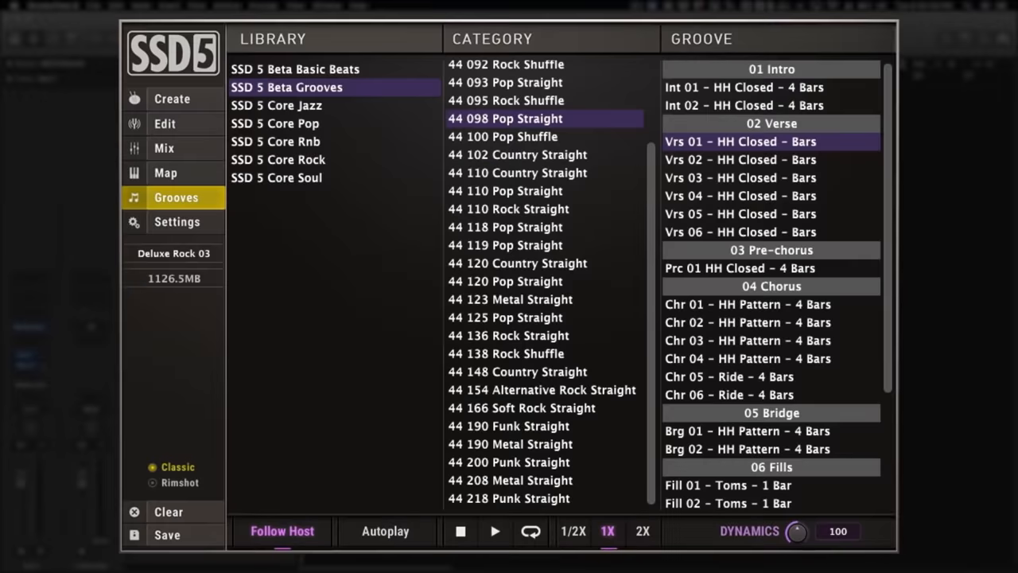
{"action": "left_click", "coordinate": [164, 89]}
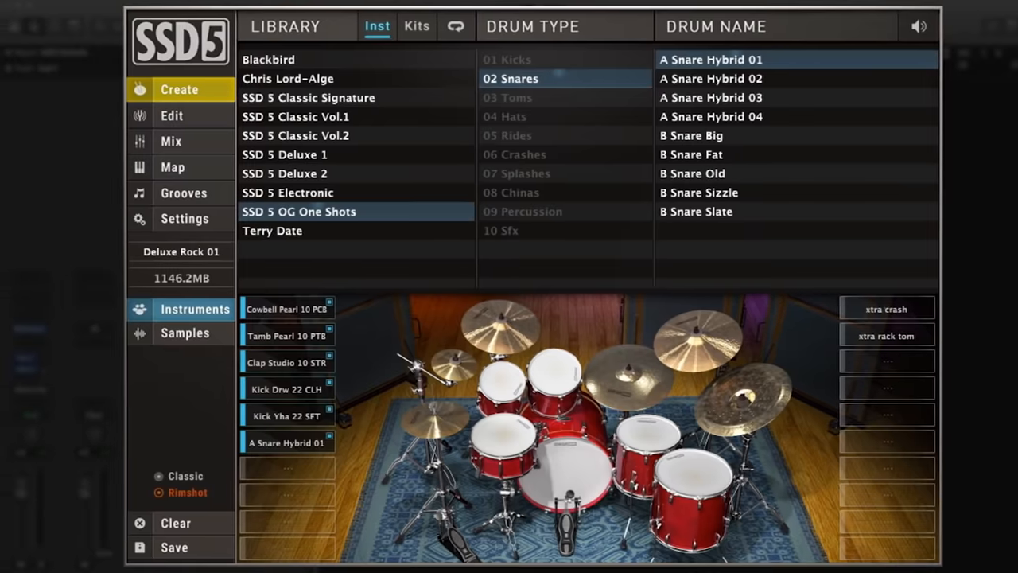
{"action": "left_click", "coordinate": [172, 124]}
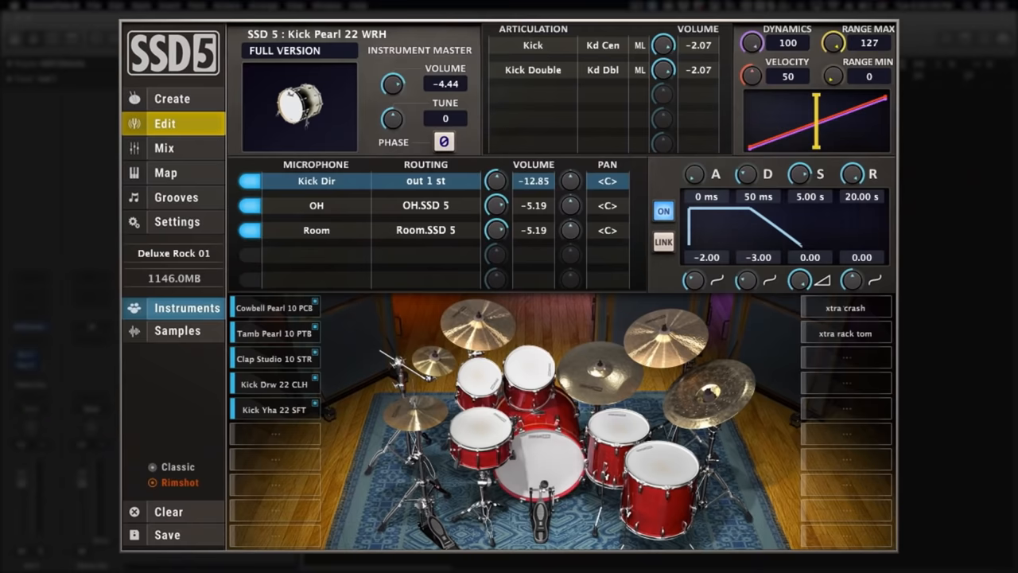
{"action": "left_click", "coordinate": [176, 221]}
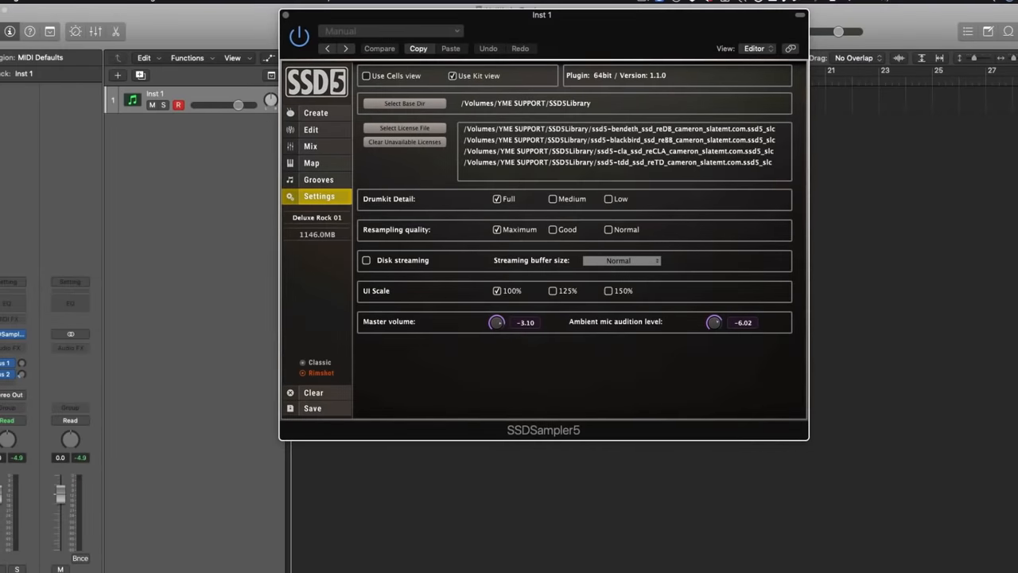
Tick UI Scale 125% and browse the SSD 5 OG One Shots snares under Create.
{"action": "left_click", "coordinate": [553, 289]}
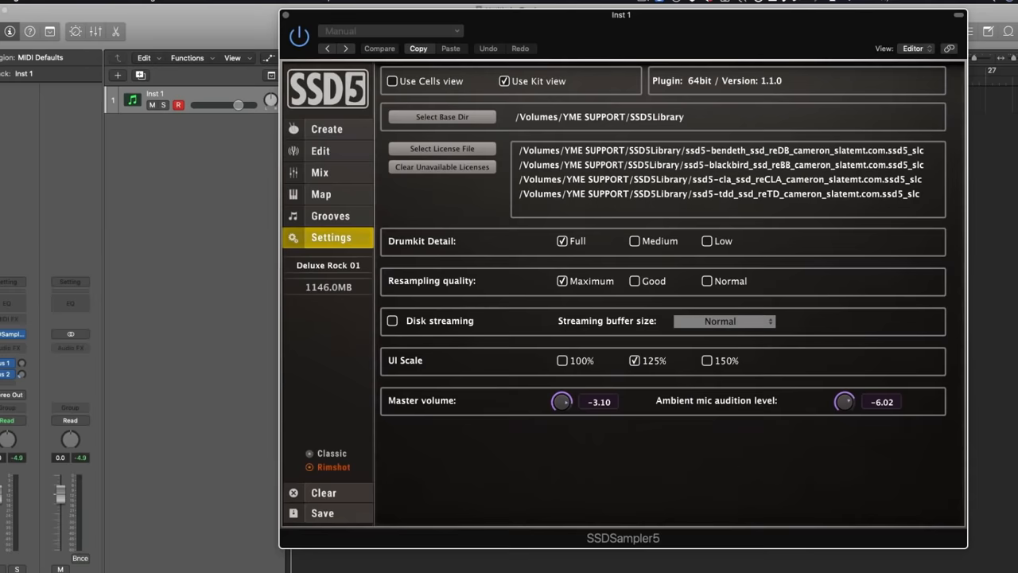
{"action": "left_click", "coordinate": [563, 359]}
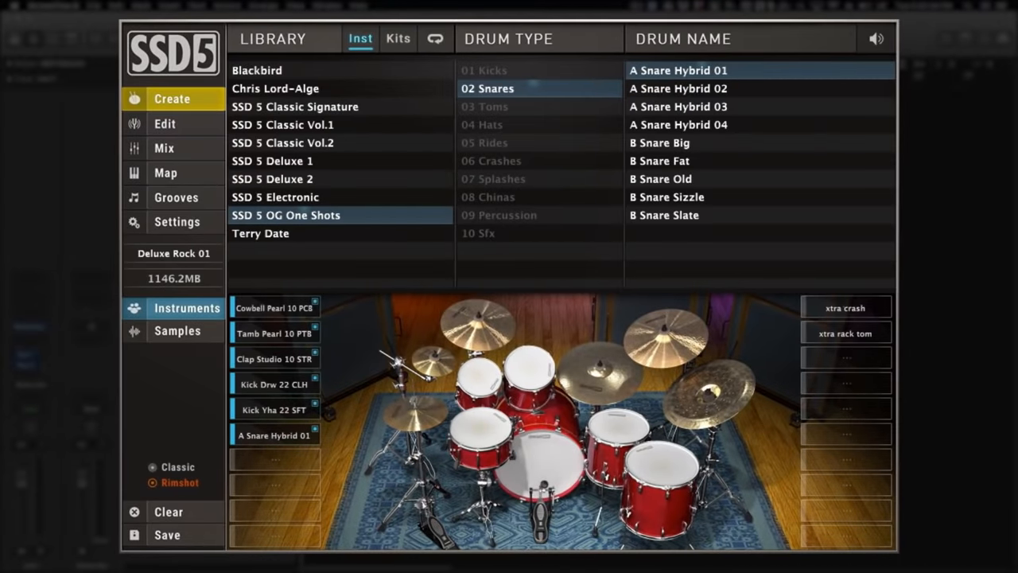
Show the Mix view, then the Map view with the SSD5 Original note preset.
{"action": "left_click", "coordinate": [163, 148]}
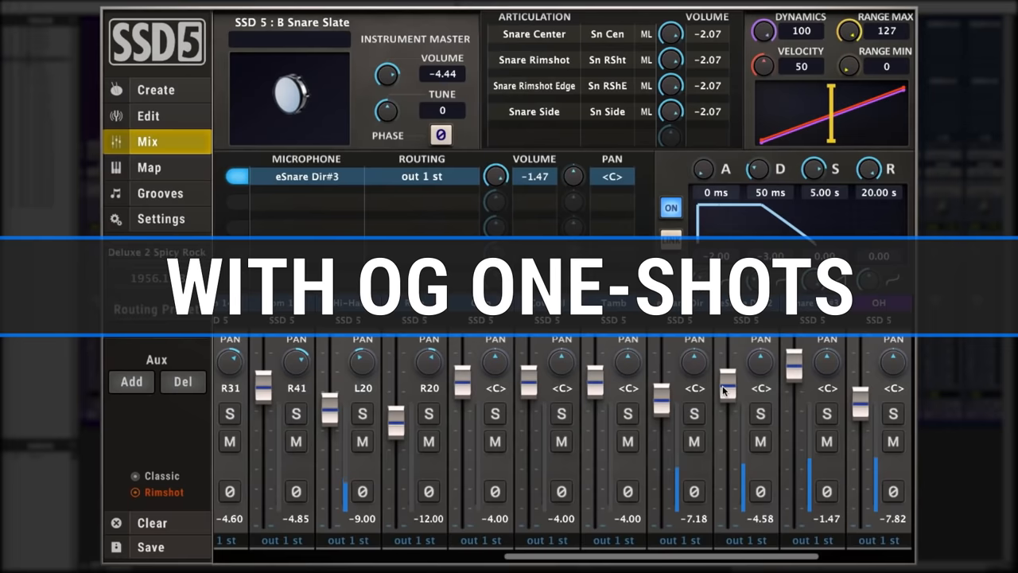
{"action": "left_click", "coordinate": [147, 167]}
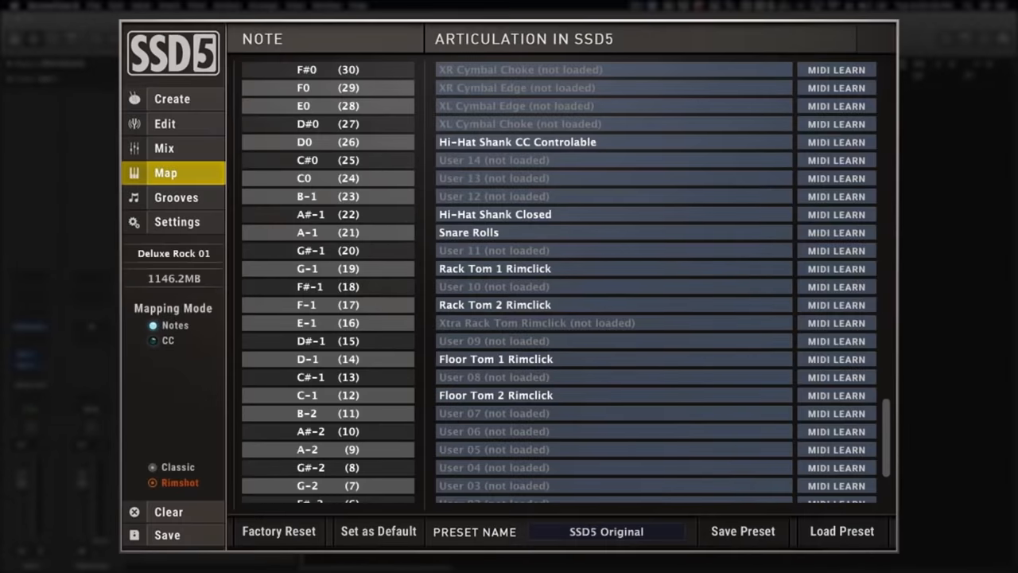
Reassign Rack Tom 2 Rimclick to a different MIDI note and dismiss the MIDI Learn prompt.
{"action": "left_click", "coordinate": [328, 305]}
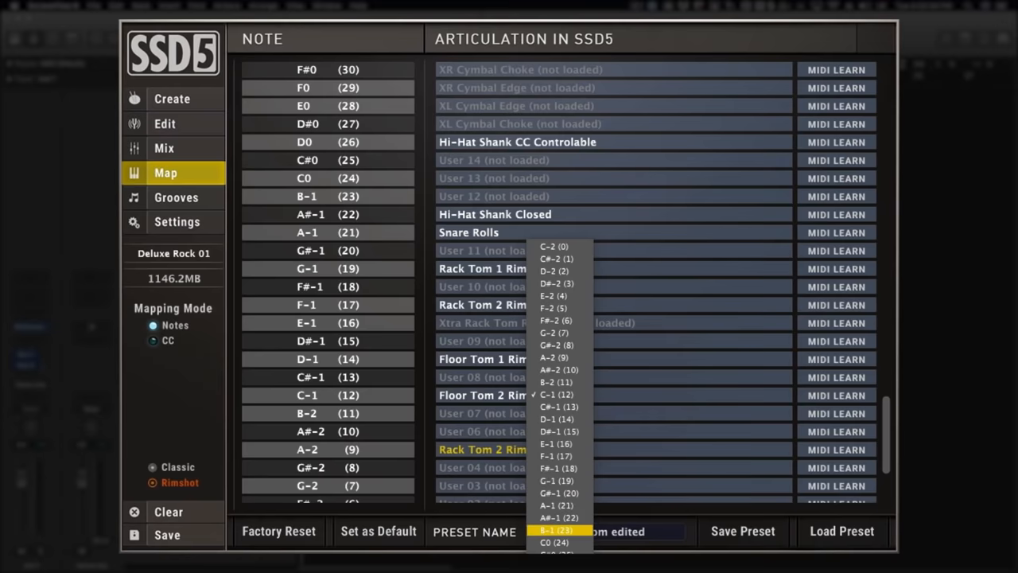
{"action": "left_click", "coordinate": [555, 530]}
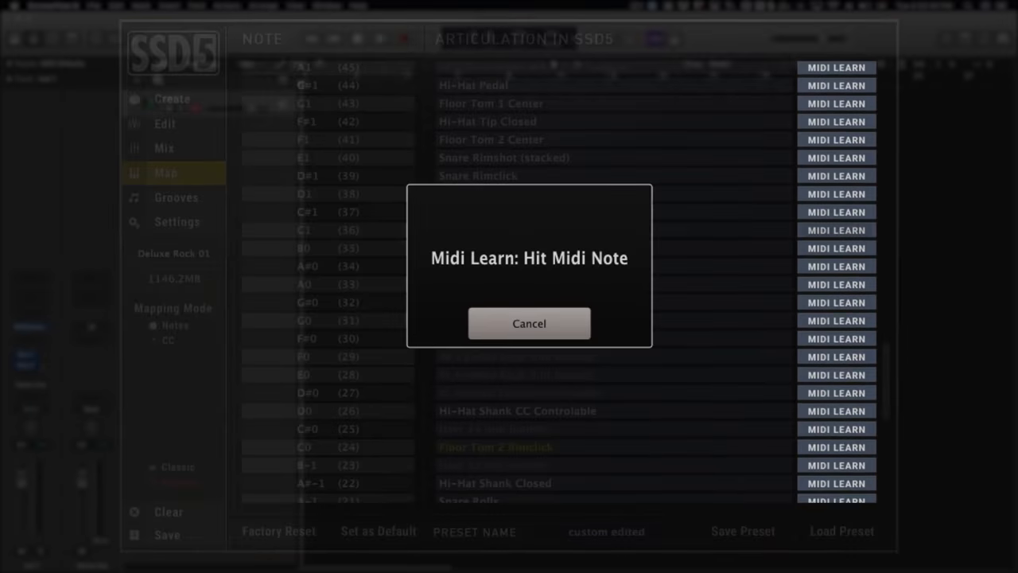
{"action": "left_click", "coordinate": [528, 323]}
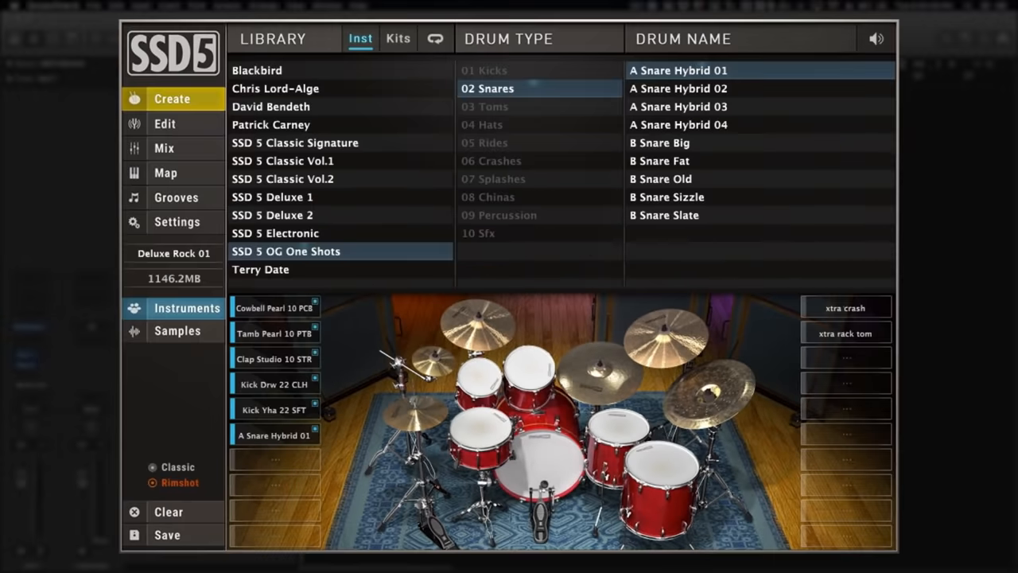
Load the Deluxe Rock 03 kit from Create > Kits, review its note map, then show Grooves.
{"action": "left_click", "coordinate": [398, 38]}
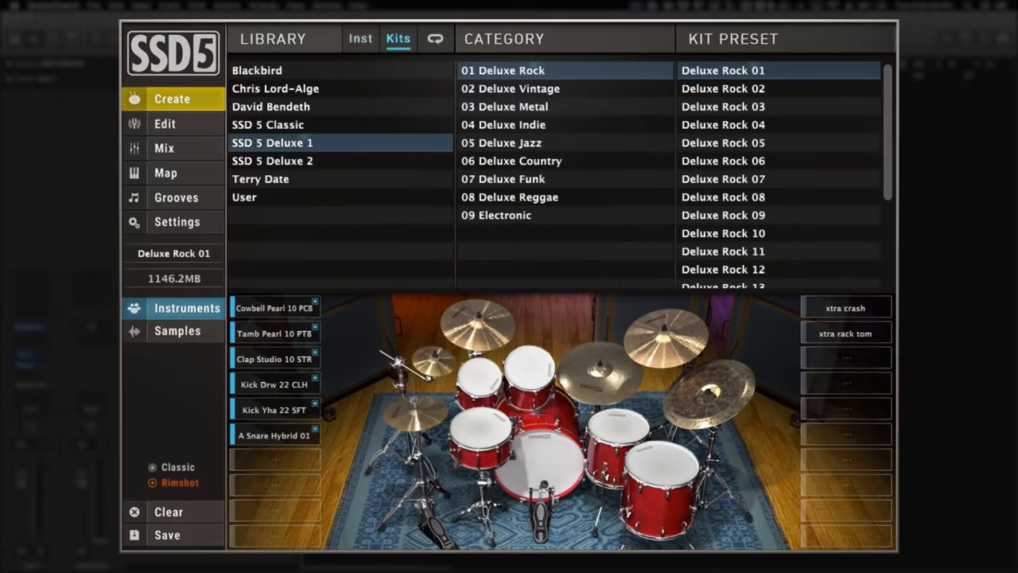
{"action": "left_click", "coordinate": [722, 105]}
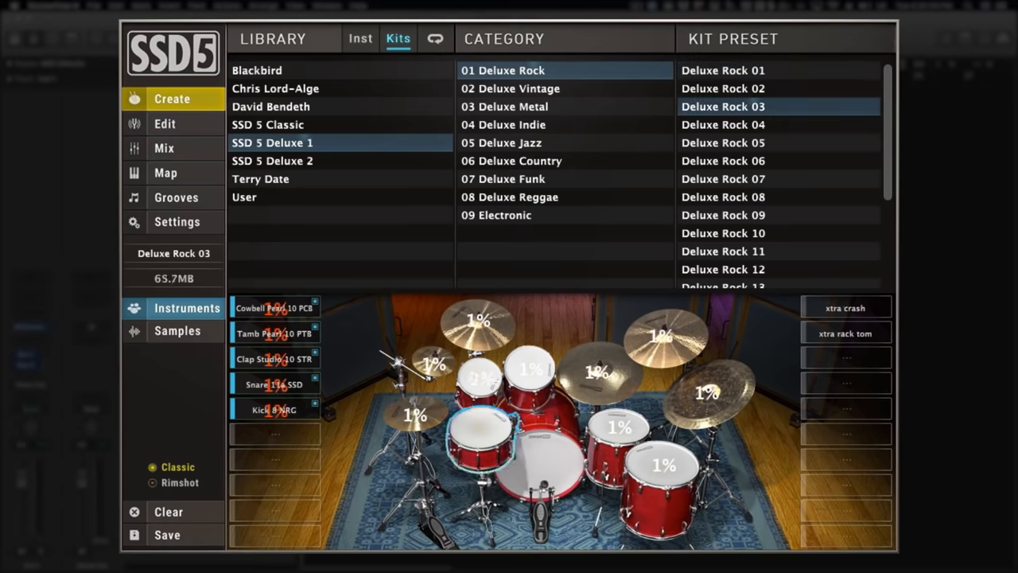
{"action": "left_click", "coordinate": [165, 172]}
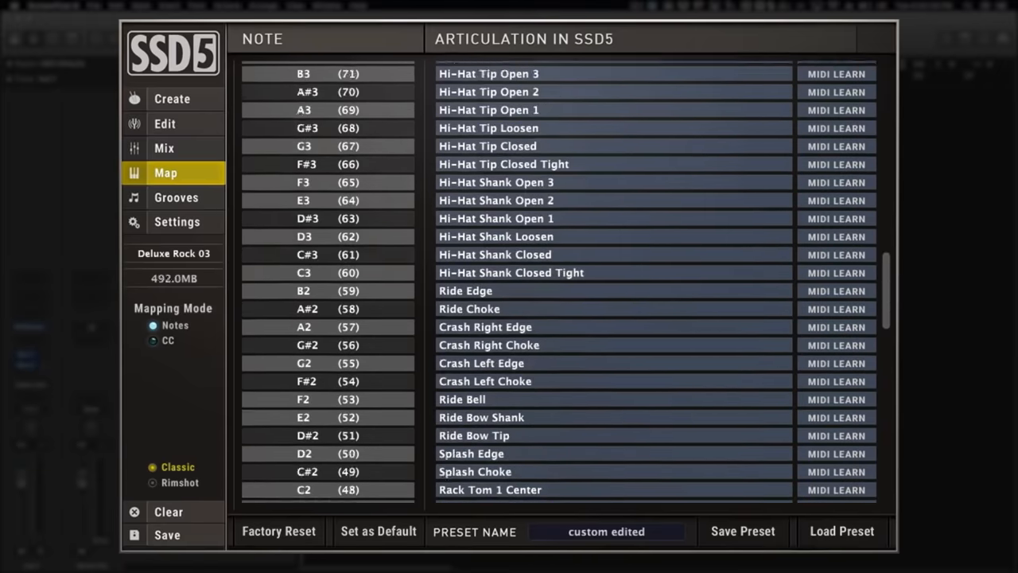
{"action": "scroll", "scroll_direction": "down", "scroll_amount": 3}
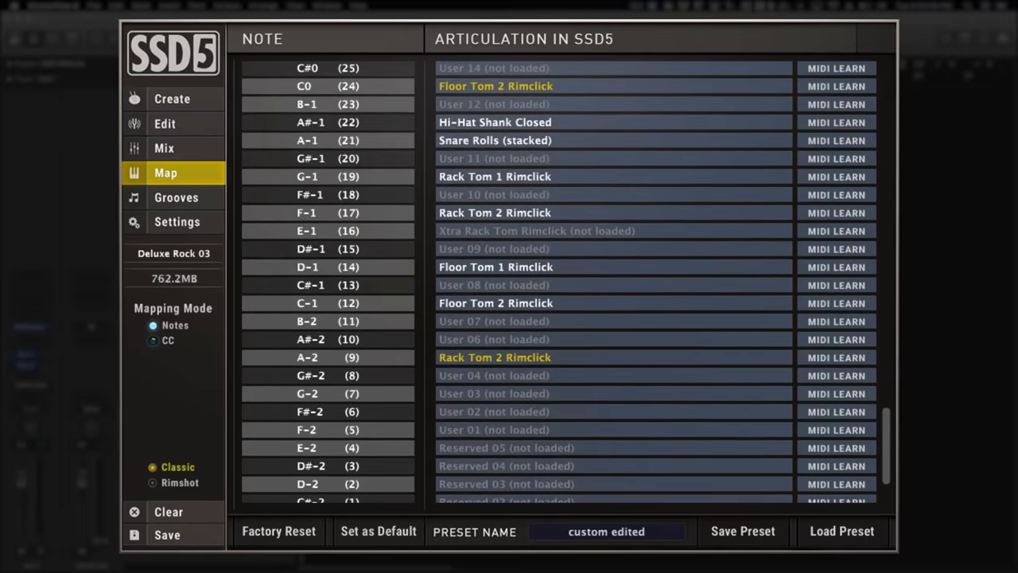
{"action": "left_click", "coordinate": [174, 197]}
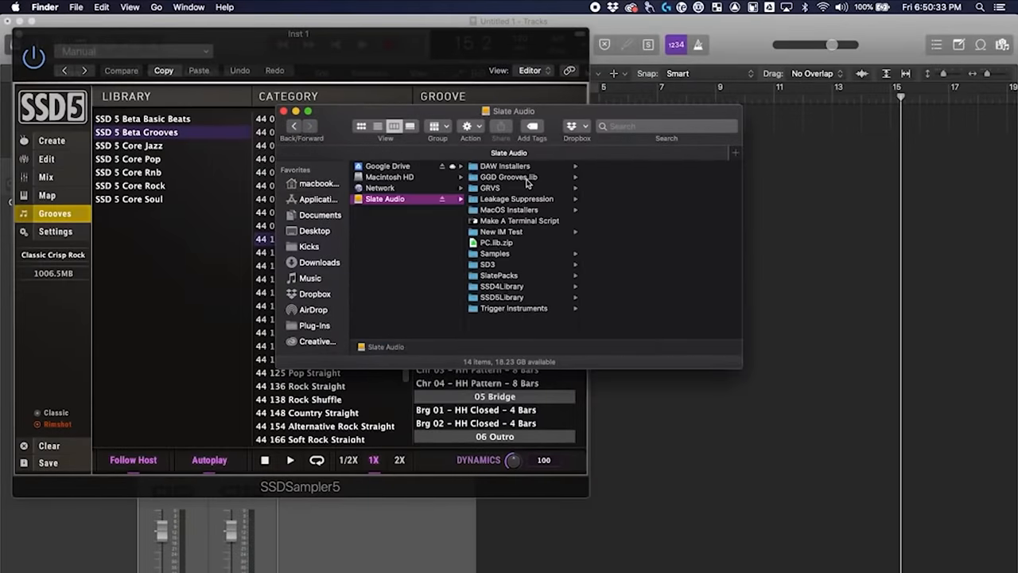
Move OGD Grooves.lib into the Slate Audio > SSD5Library folder in Finder.
{"action": "left_click", "coordinate": [503, 298]}
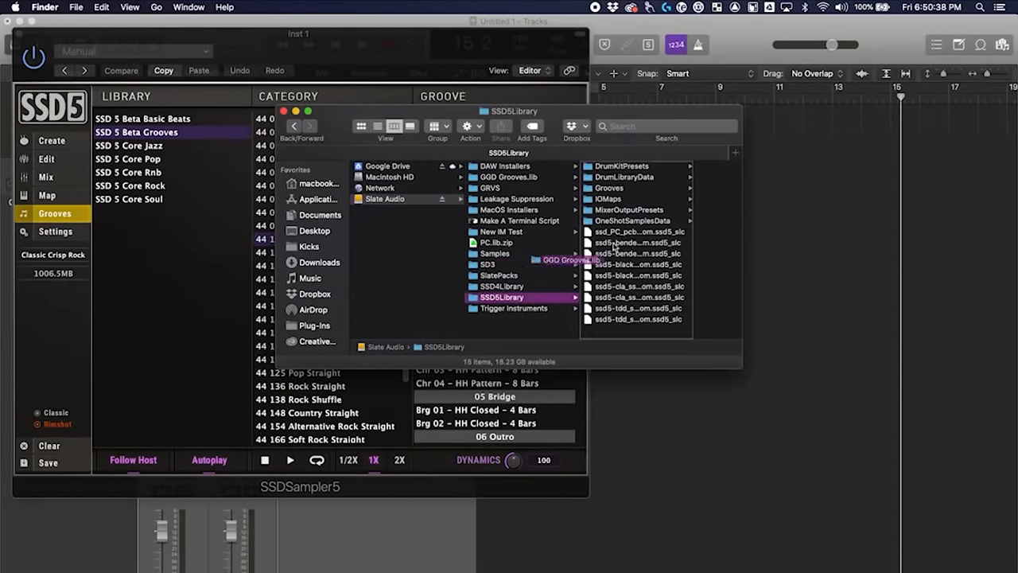
{"action": "left_click", "coordinate": [609, 187]}
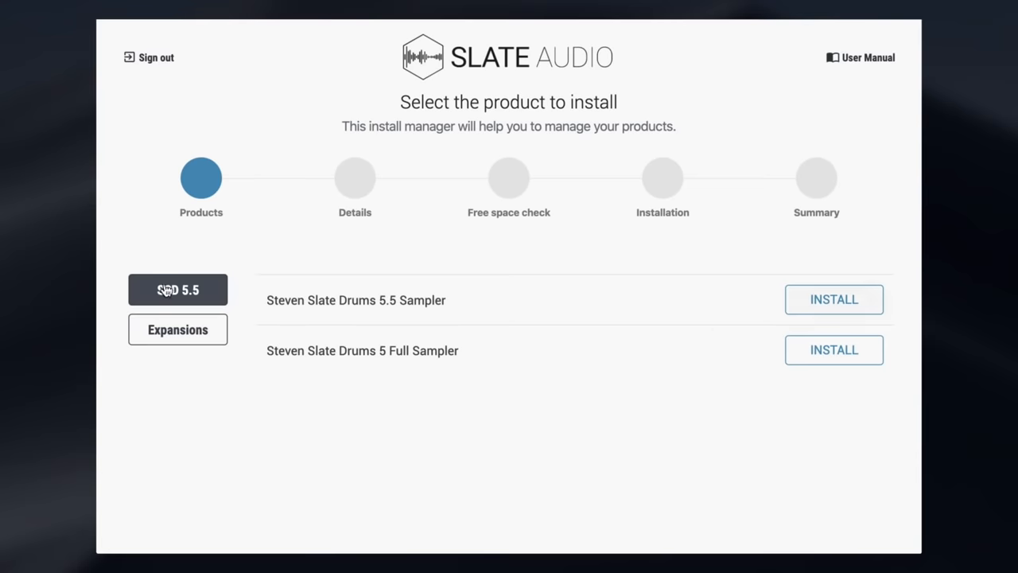
Start the Steven Slate Drums 5.5 Sampler install, OK the DAW warning, tick AAX and VST plugins.
{"action": "left_click", "coordinate": [833, 299]}
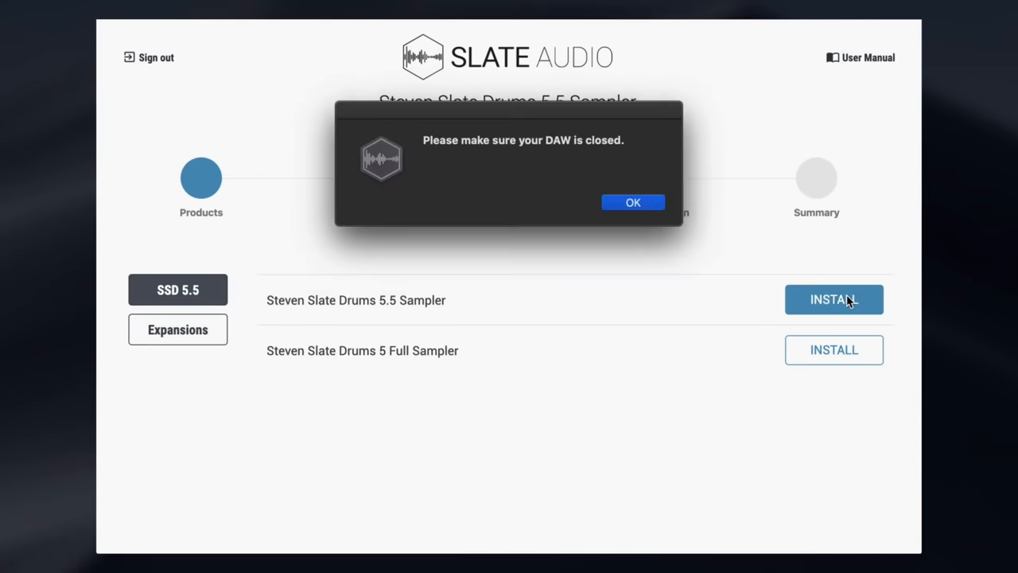
{"action": "left_click", "coordinate": [633, 202]}
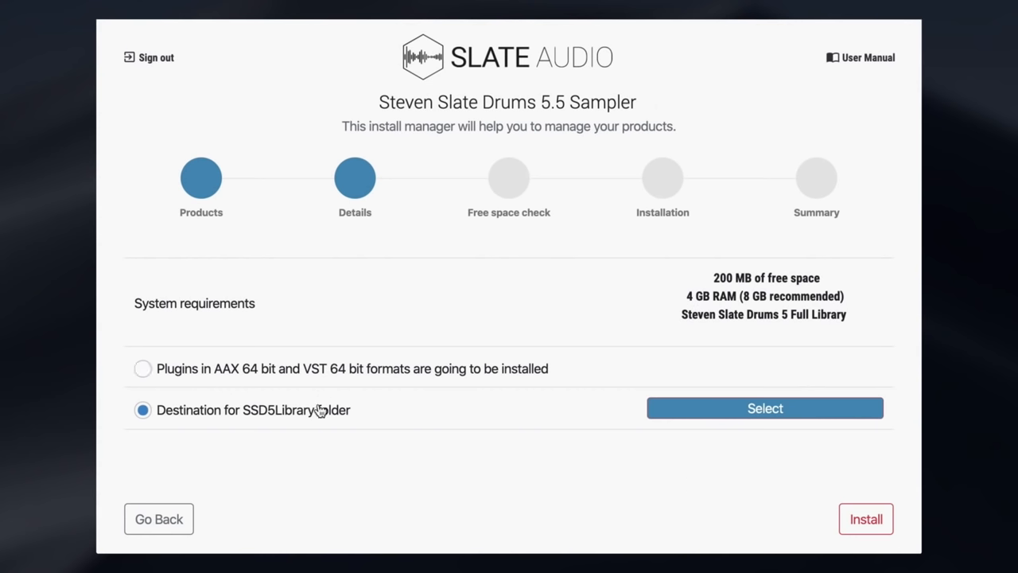
{"action": "left_click", "coordinate": [143, 369]}
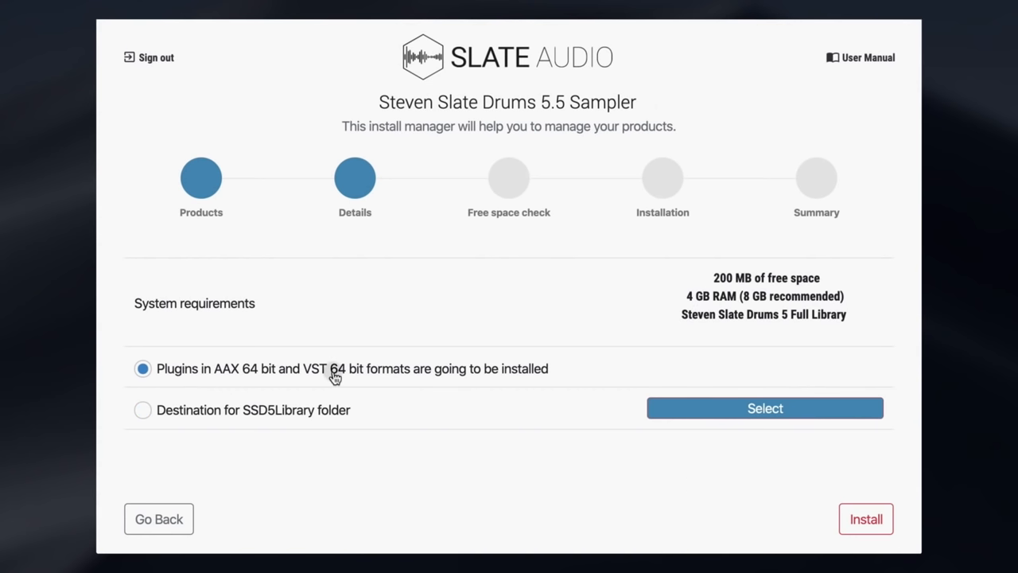
Select the SSD5Library destination folder and begin the installation.
{"action": "left_click", "coordinate": [763, 407]}
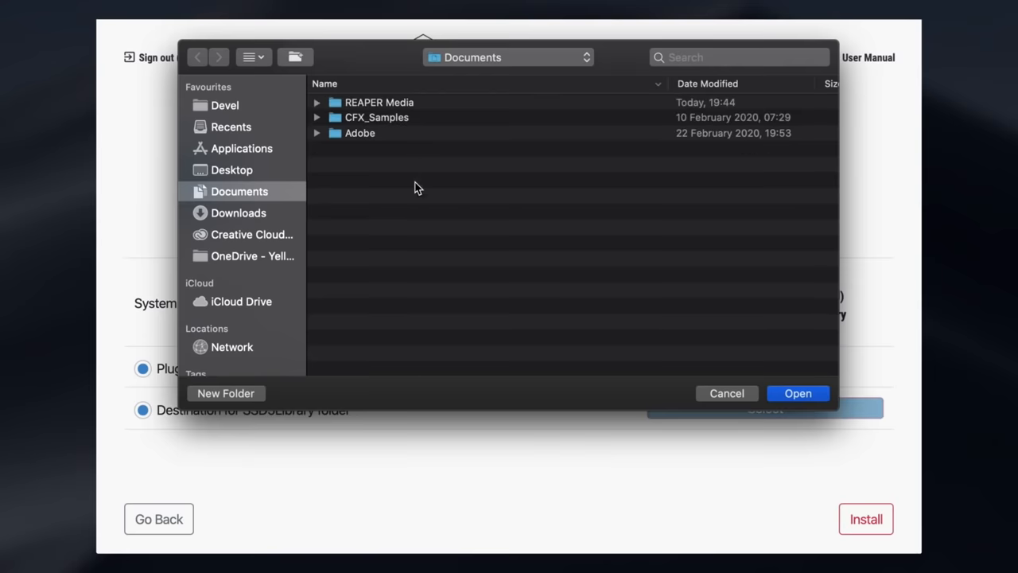
{"action": "left_click", "coordinate": [725, 392]}
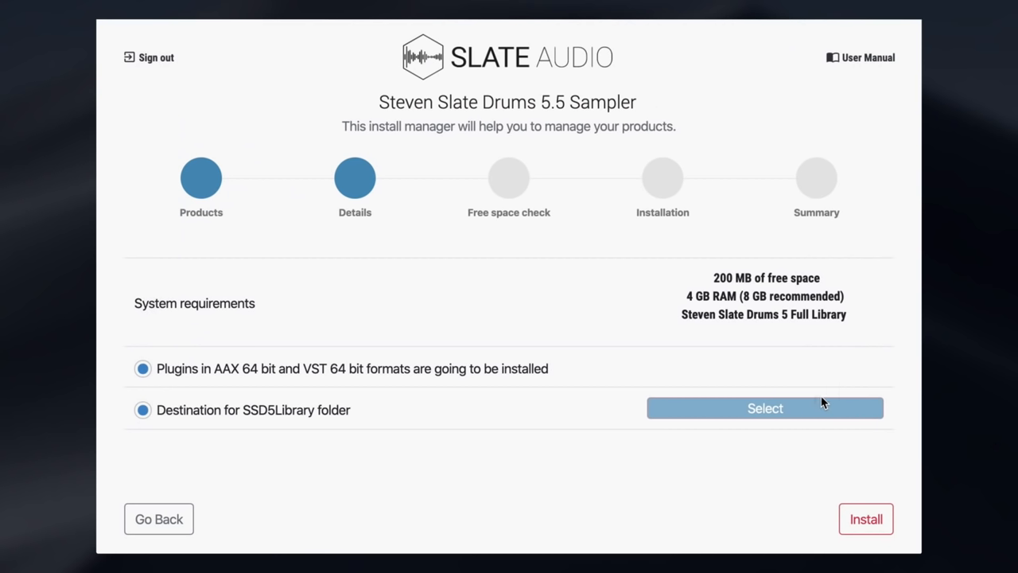
{"action": "left_click", "coordinate": [763, 407]}
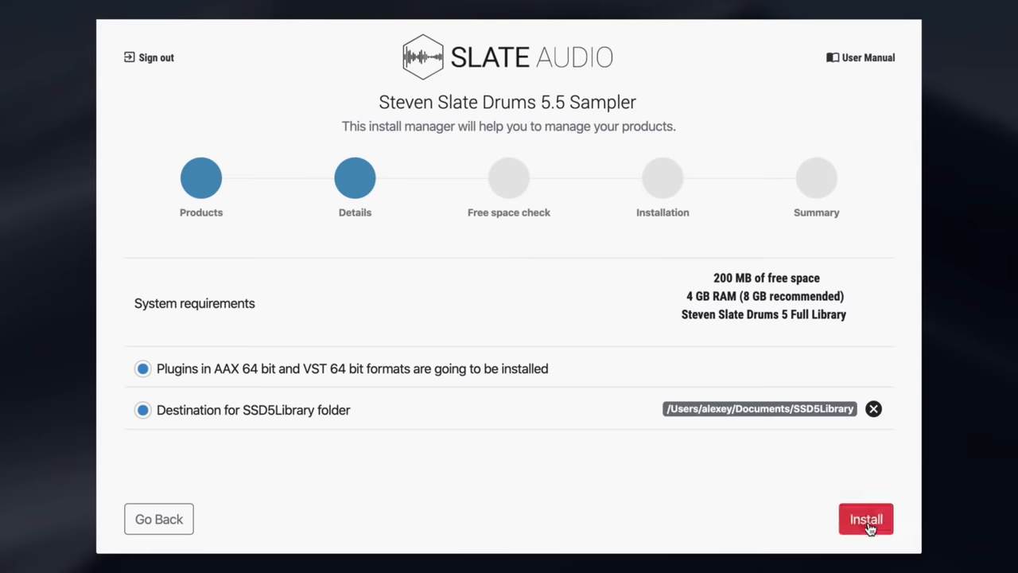
{"action": "left_click", "coordinate": [865, 518]}
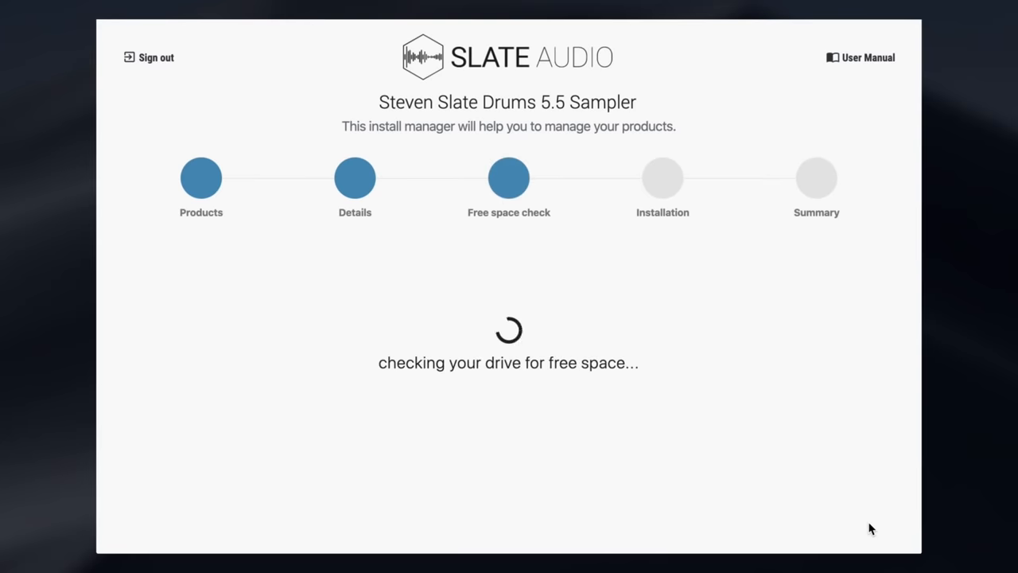